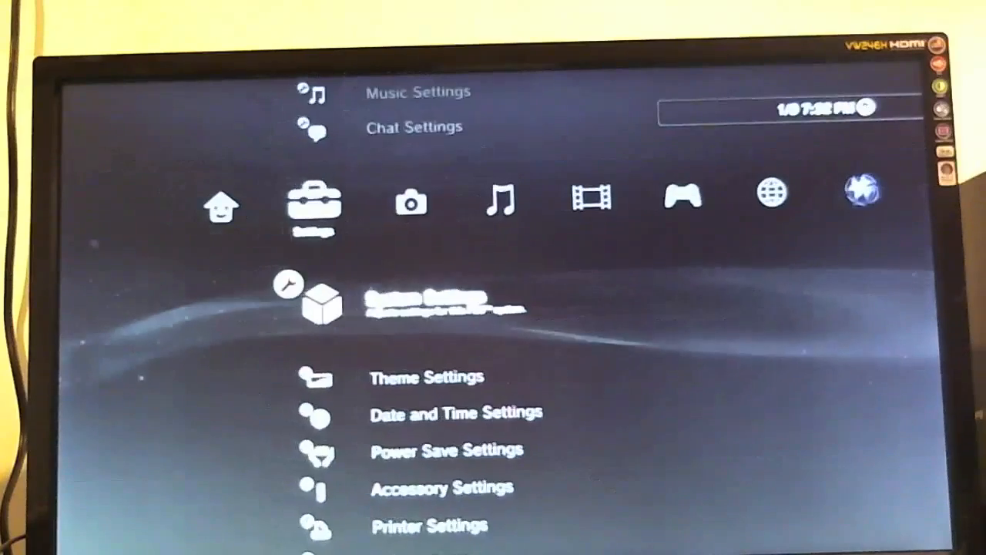
Step: Open the PS3 folder on the UNTITLED USB drive in Finder
scroll(up, 3)
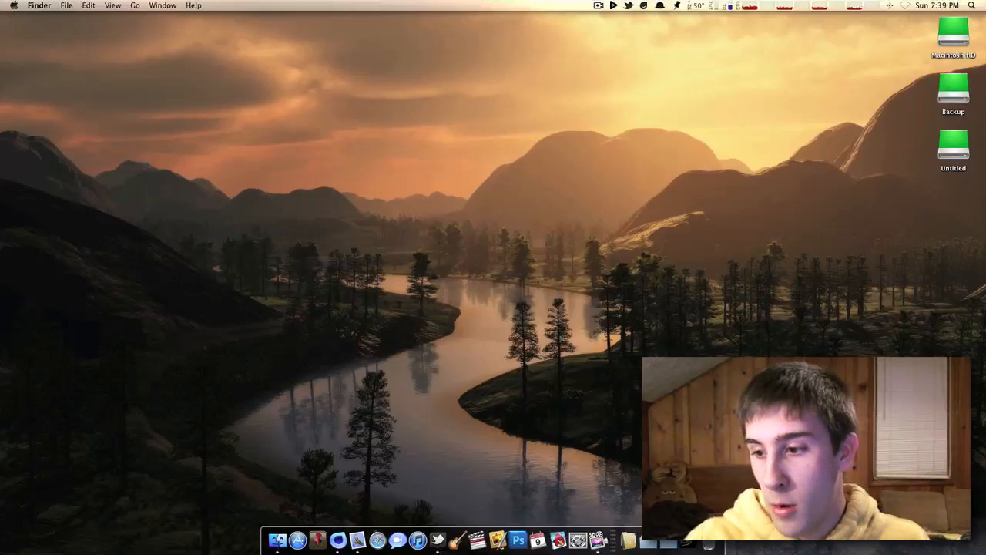
double_click(953, 146)
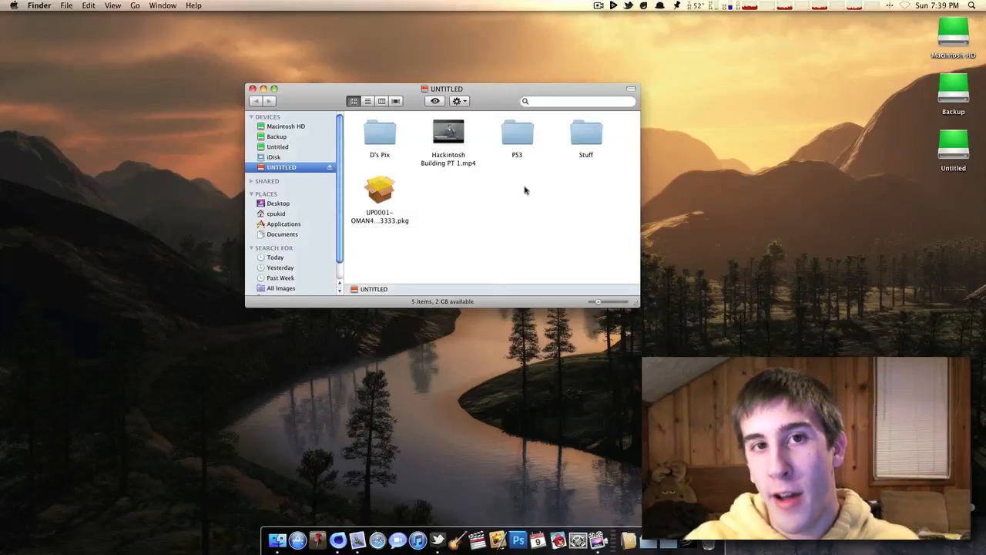
drag(447, 87, 447, 103)
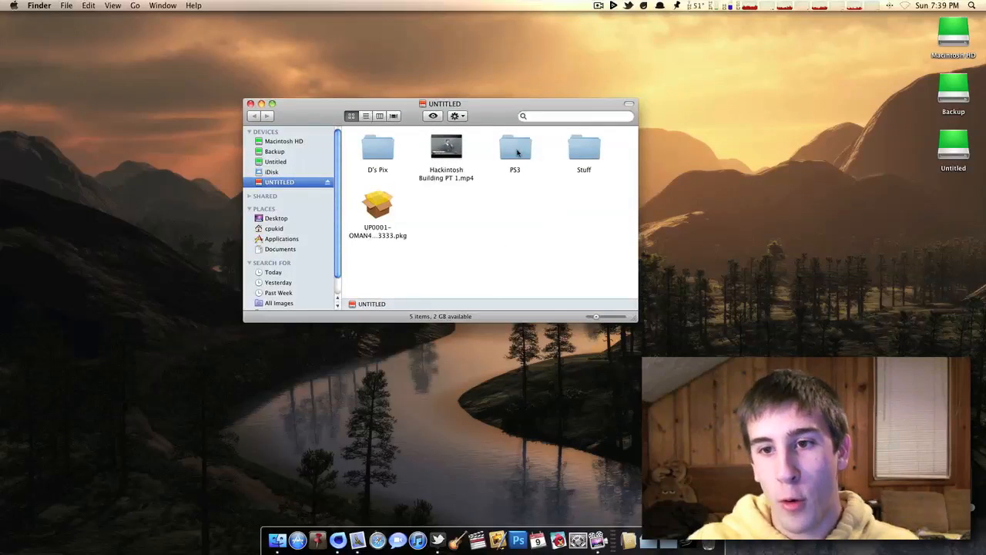
double_click(515, 146)
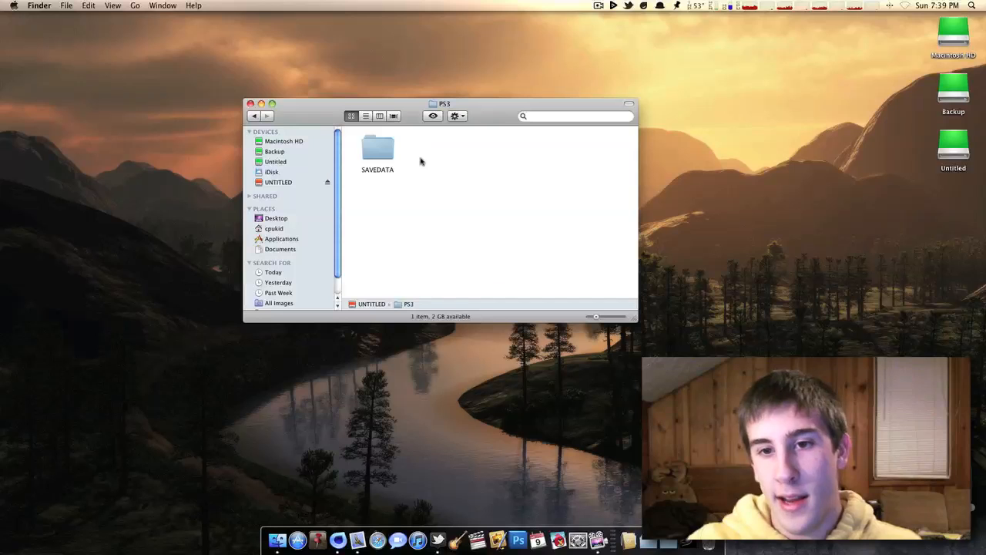
Step: Create a new UPDATE folder inside PS3 and open it
right_click(419, 162)
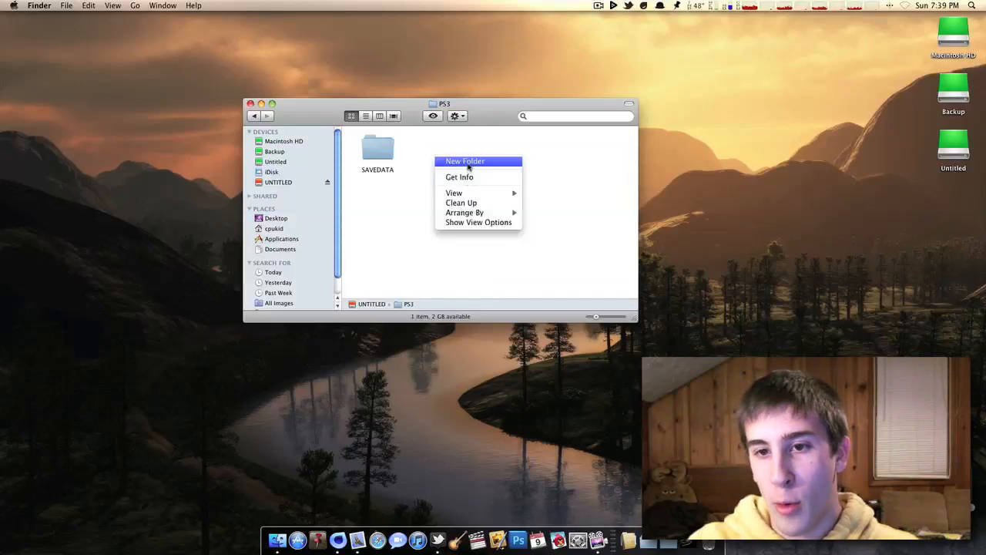
click(465, 162)
text(UPDATE)
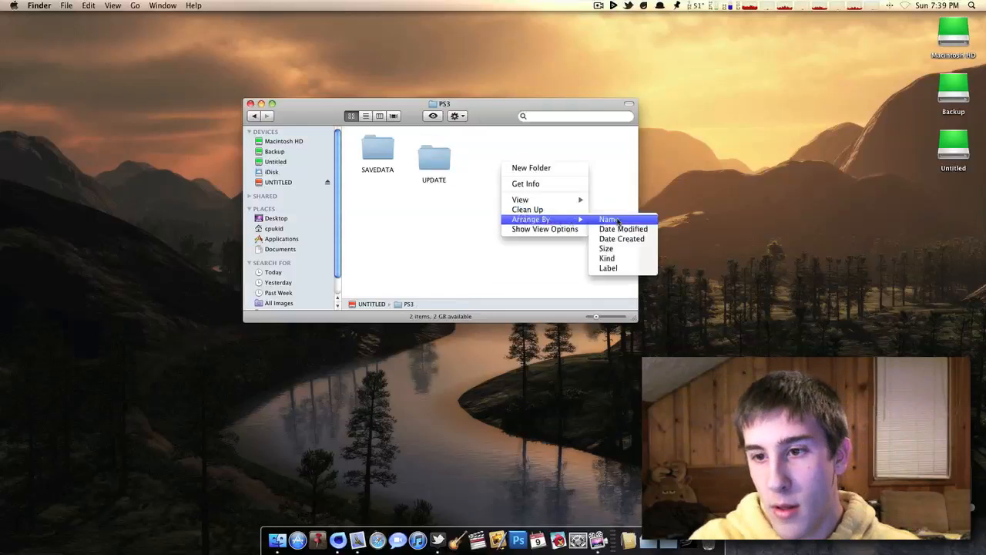
click(609, 218)
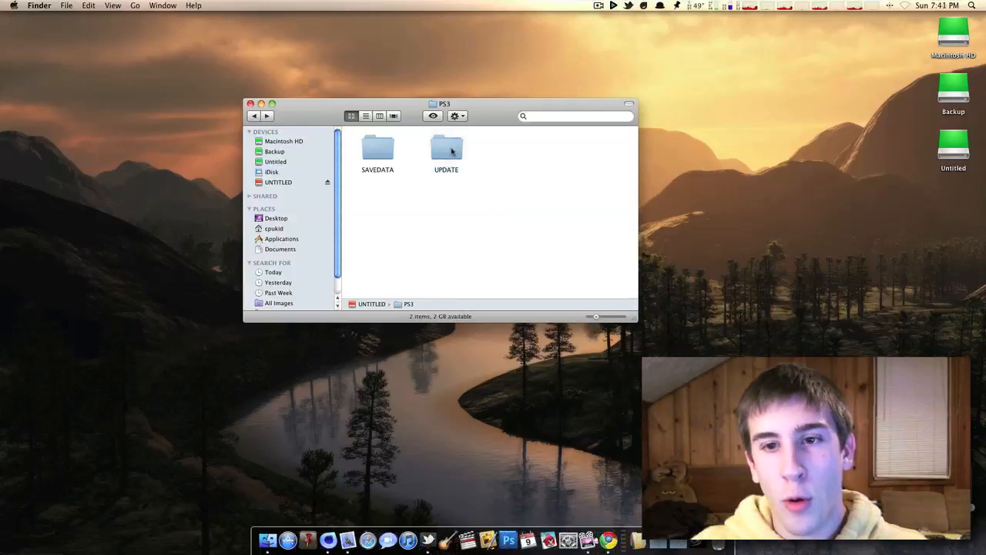
double_click(447, 151)
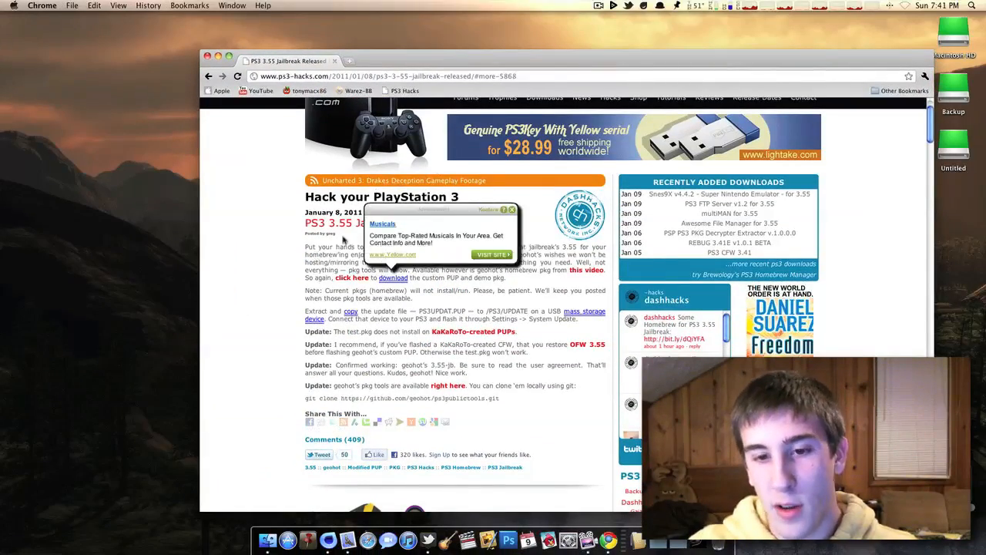
Step: Save the linked jailbreak file to the Desktop as 'jailbreak' via Save Link As
scroll(down, 3)
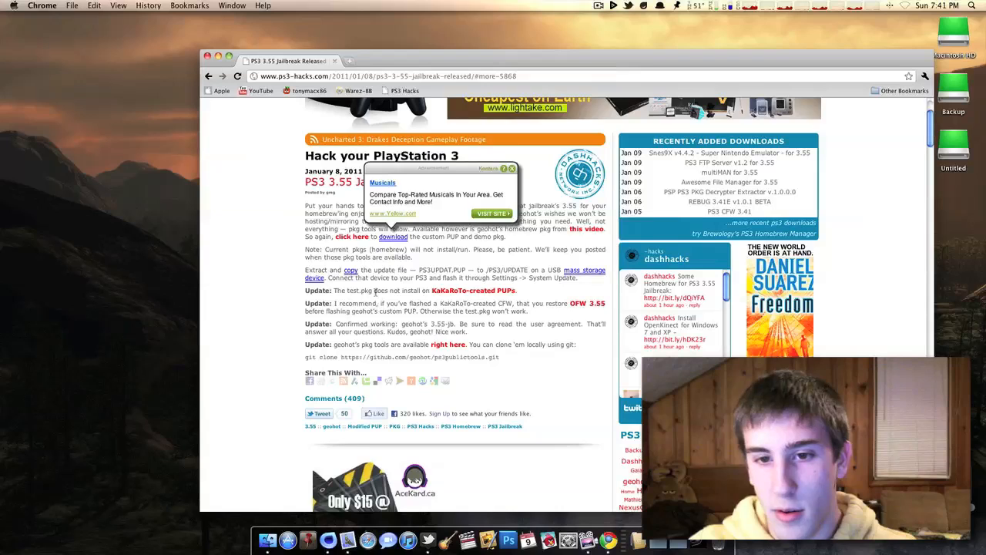
right_click(441, 222)
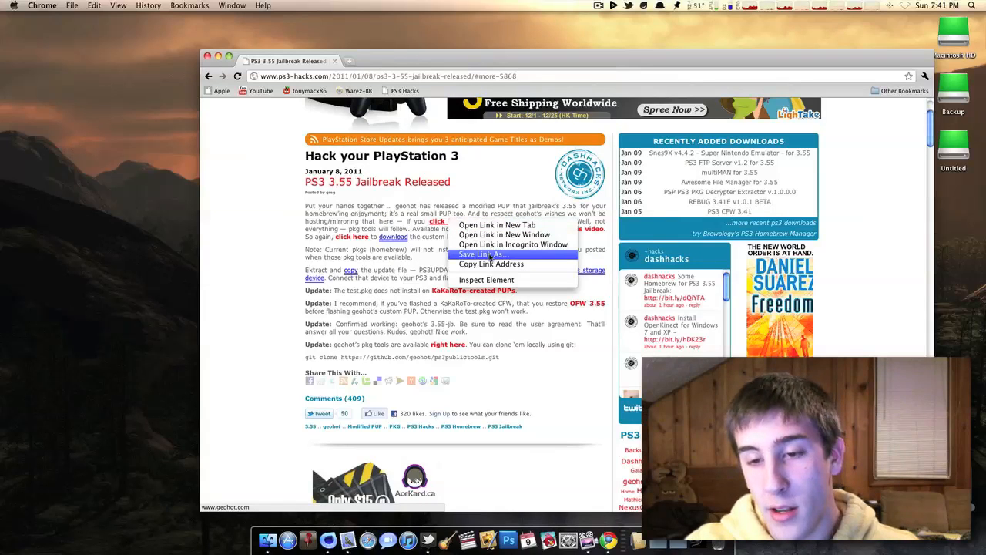
click(504, 234)
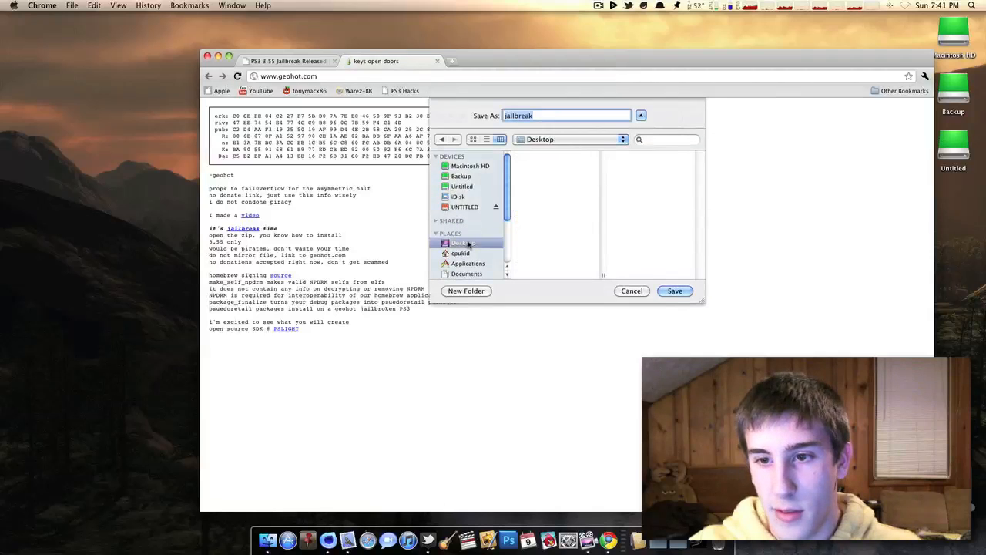
click(675, 290)
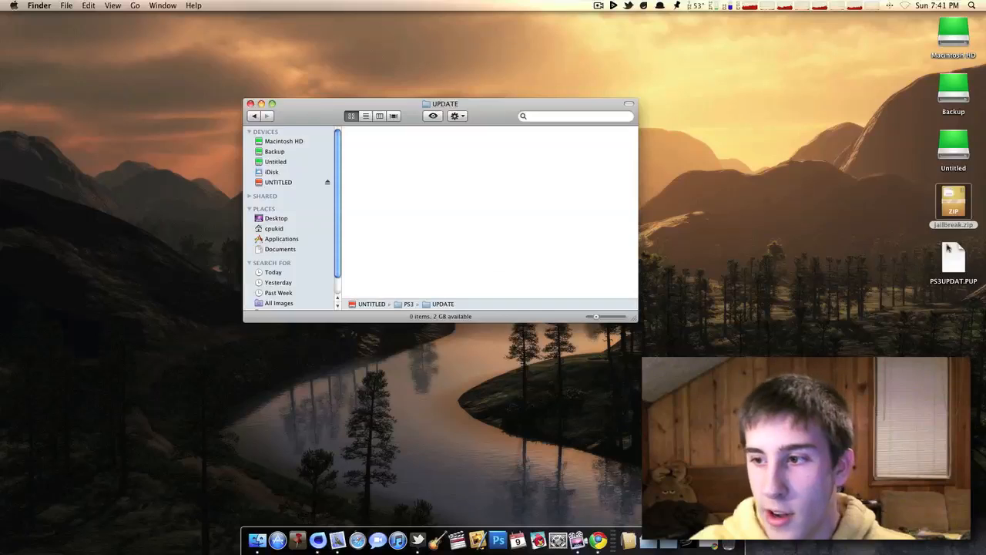
Step: Drag PS3UPDAT.PUP from the Desktop into the UPDATE folder and close the window
click(953, 259)
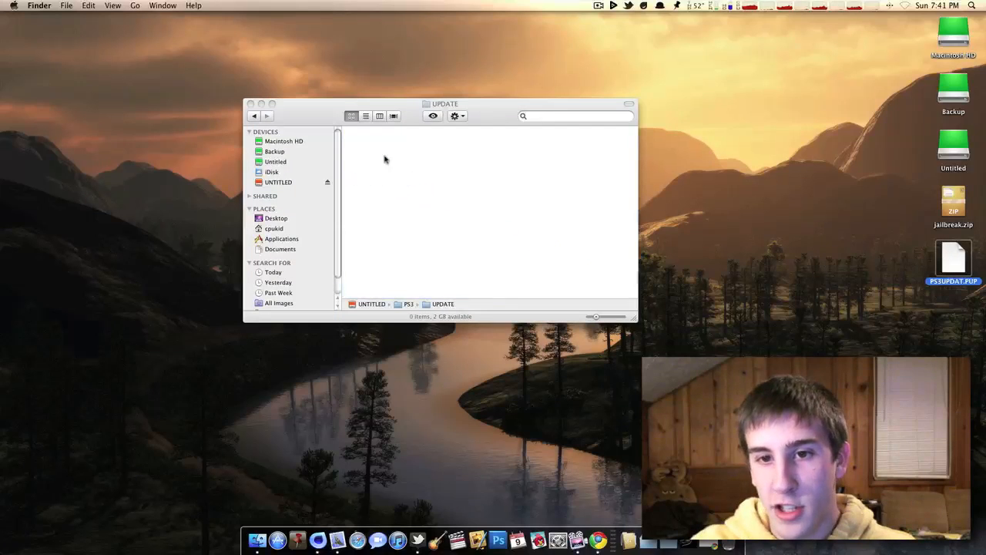
drag(952, 259, 388, 154)
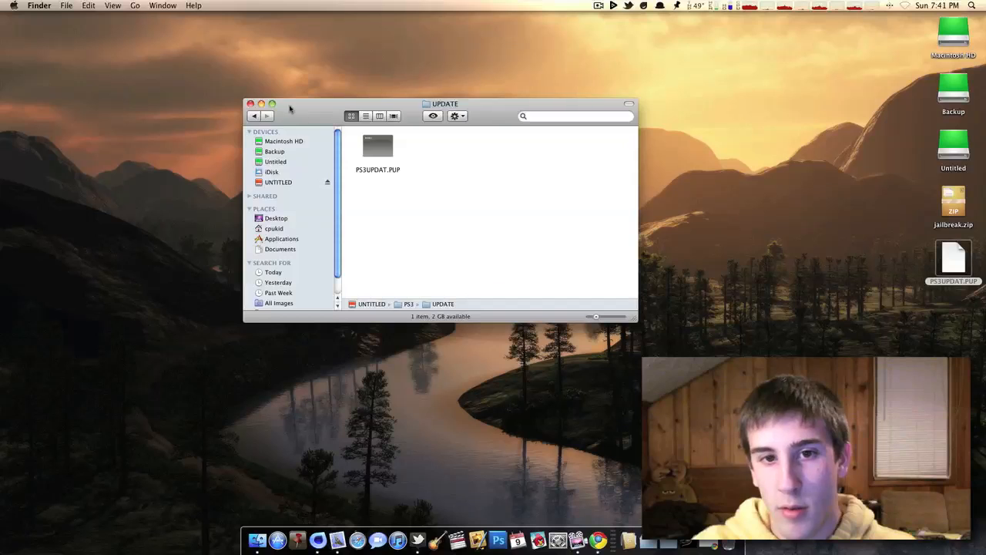
click(250, 105)
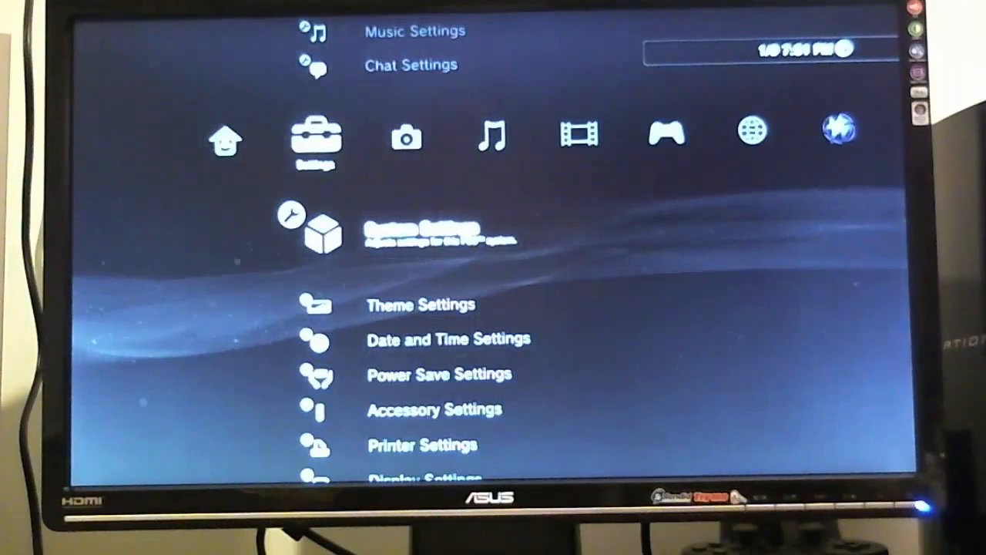
Step: Have System Update via Storage Media detect the update data on the USB device
scroll(up, 3)
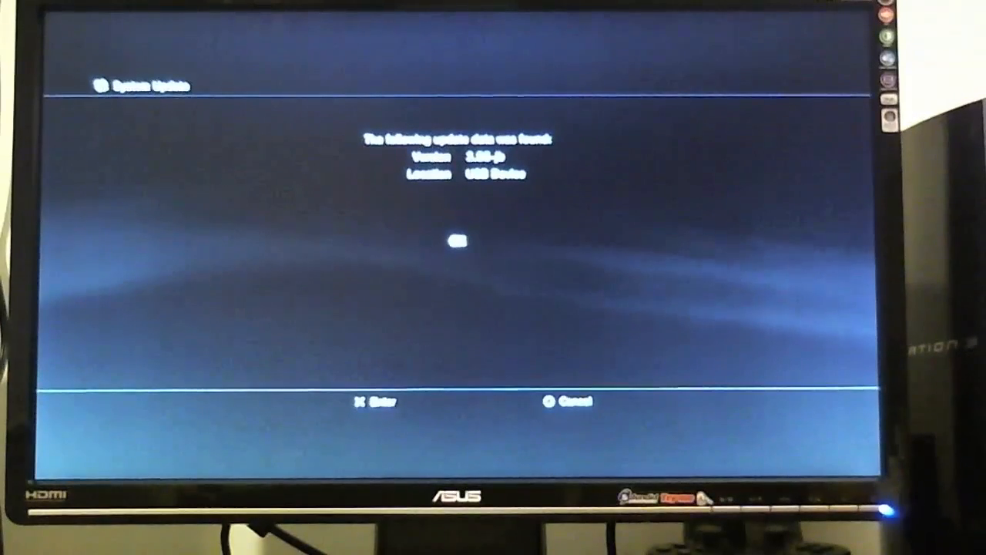
Step: Start the update, scroll through and accept the User Agreement so it installs and restarts
key(enter)
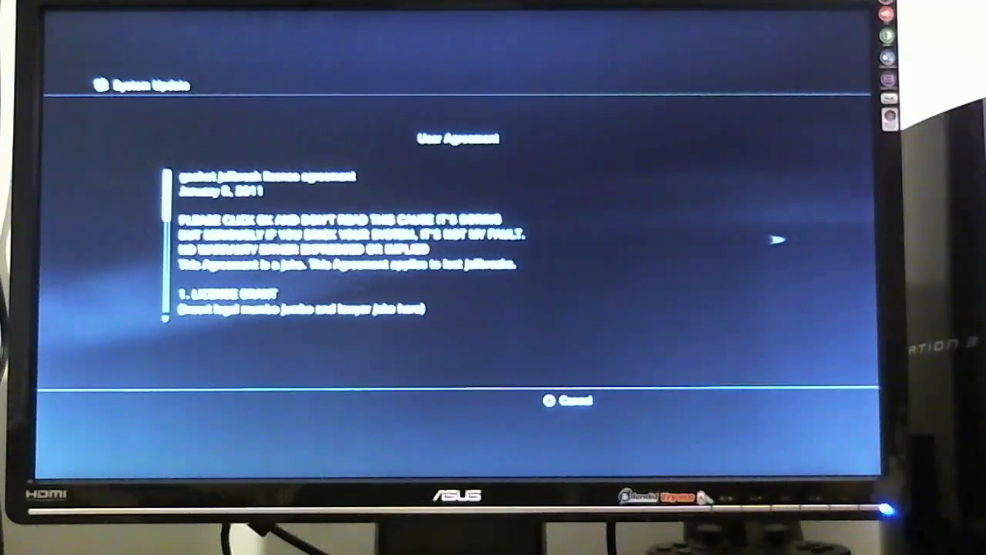
scroll(down, 3)
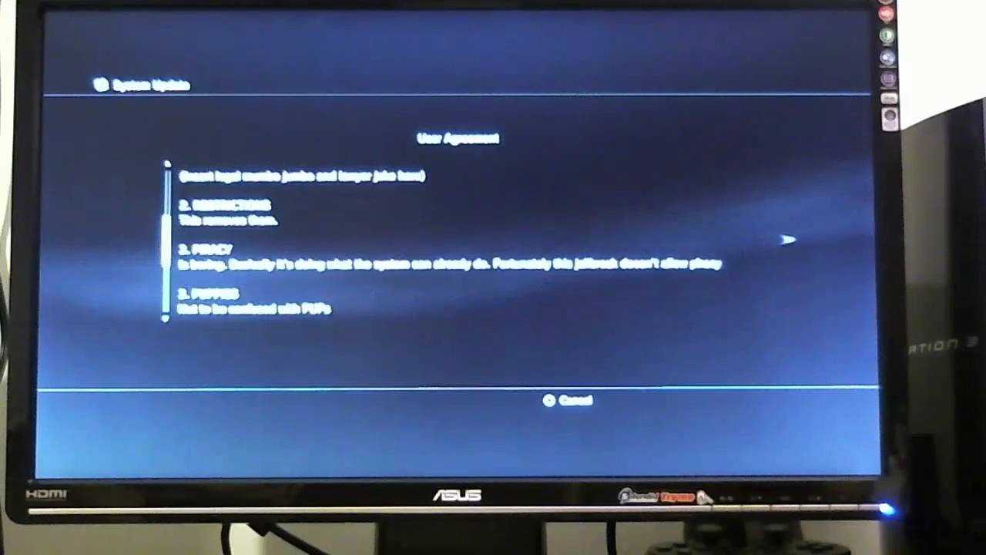
scroll(up, 3)
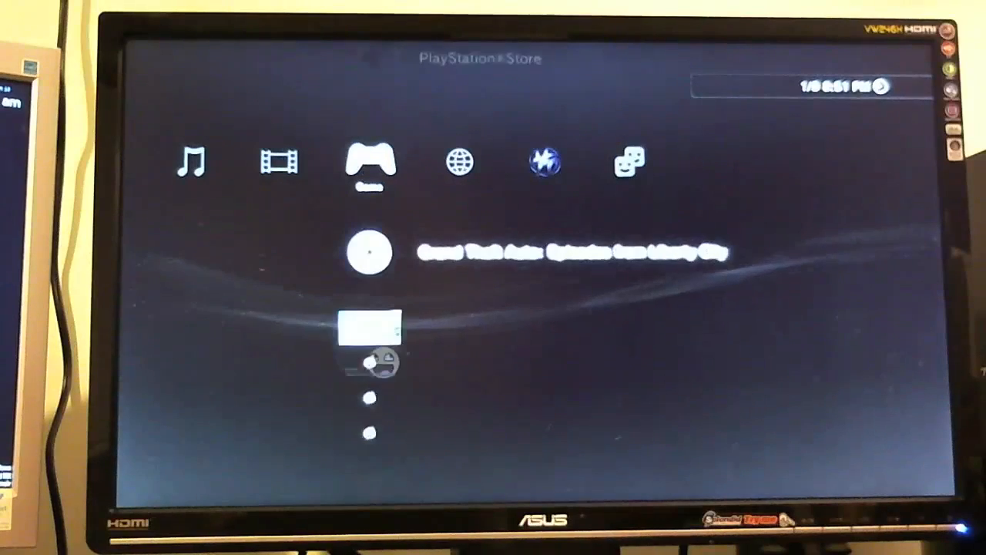
Step: Move across the XMB to the Video column's USB Device (USB Flash Memory) entry
scroll(up, 3)
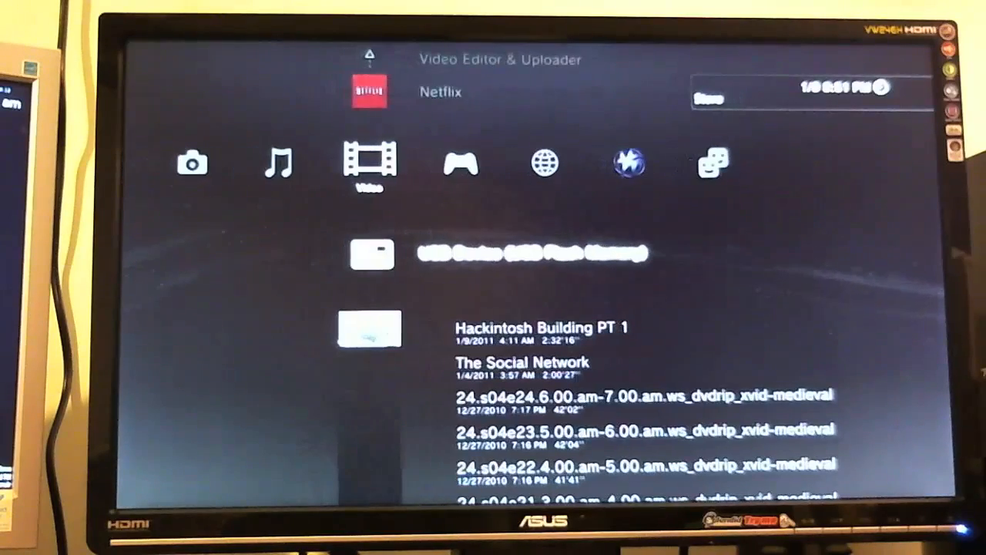
scroll(right, 3)
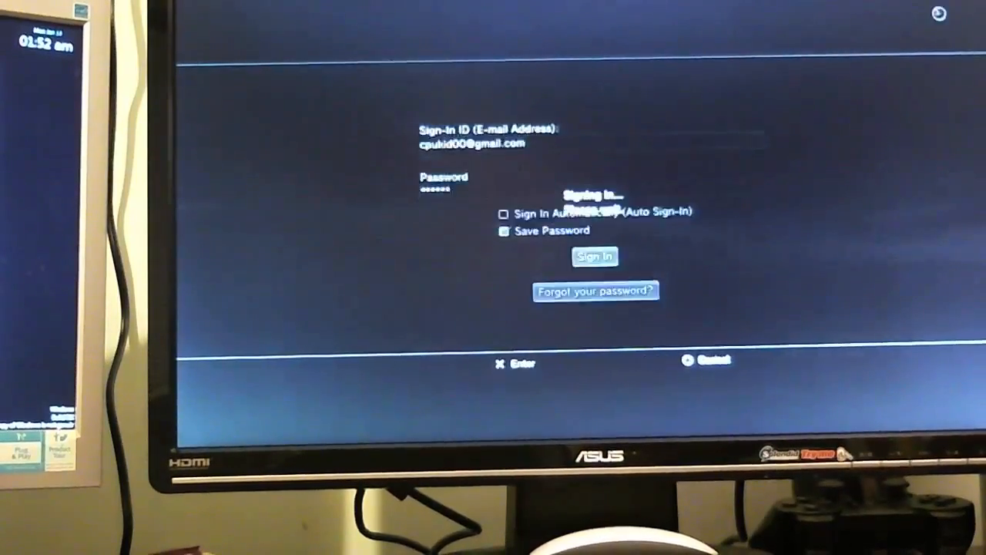
Step: Submit the PSN sign-in with the saved ID and password
click(595, 256)
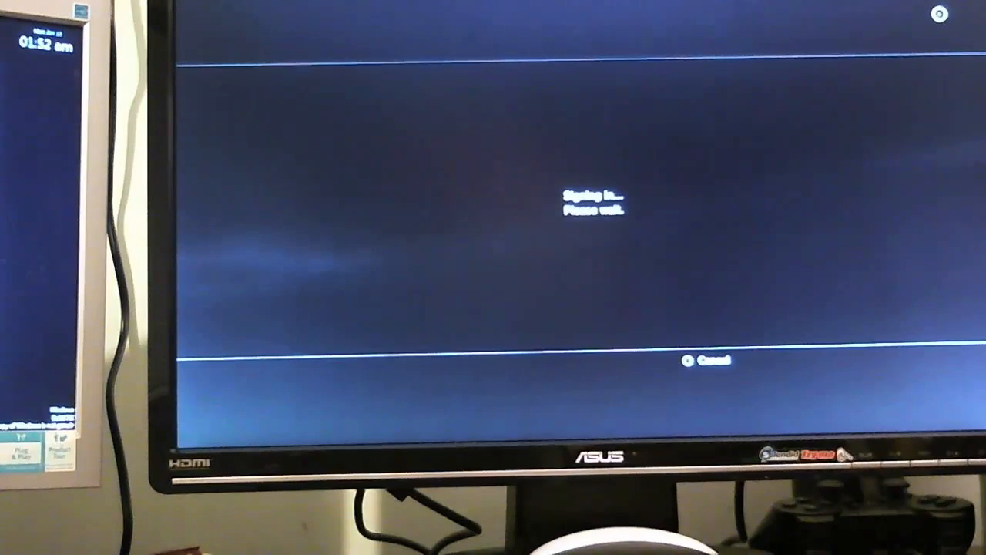